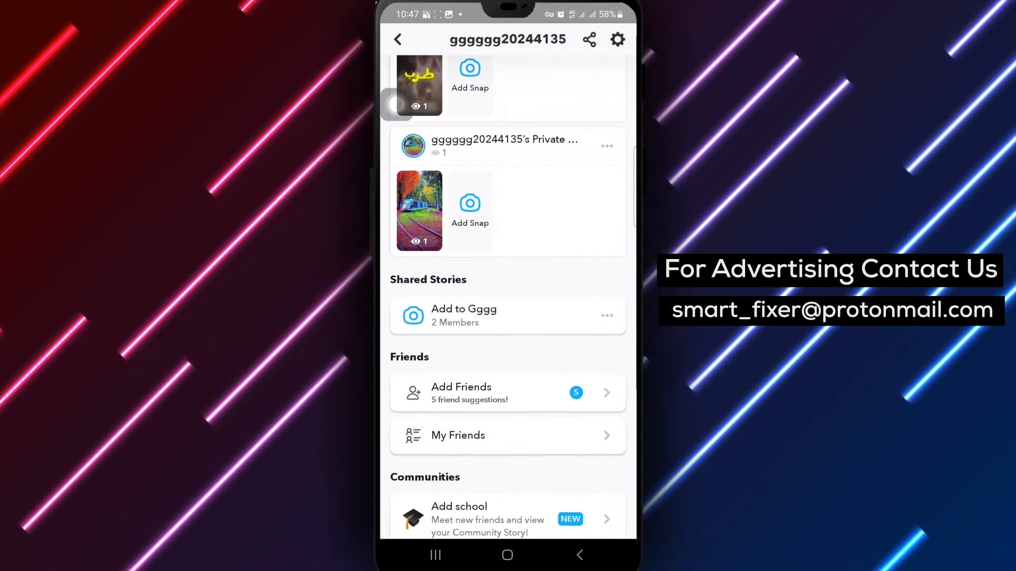
Scroll to Shared Stories and open the member list of the Gggg story
scroll(down, 3)
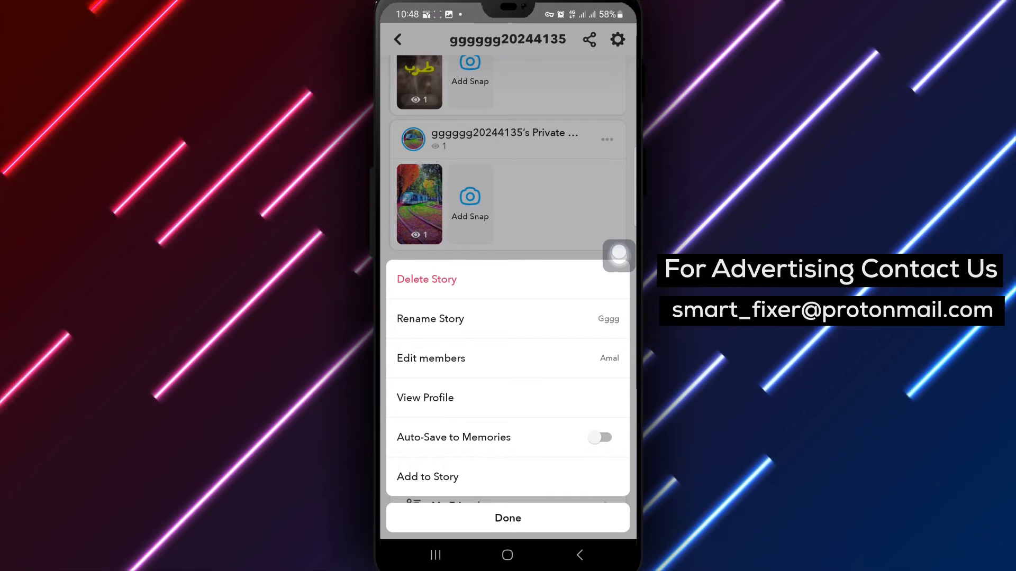
click(430, 358)
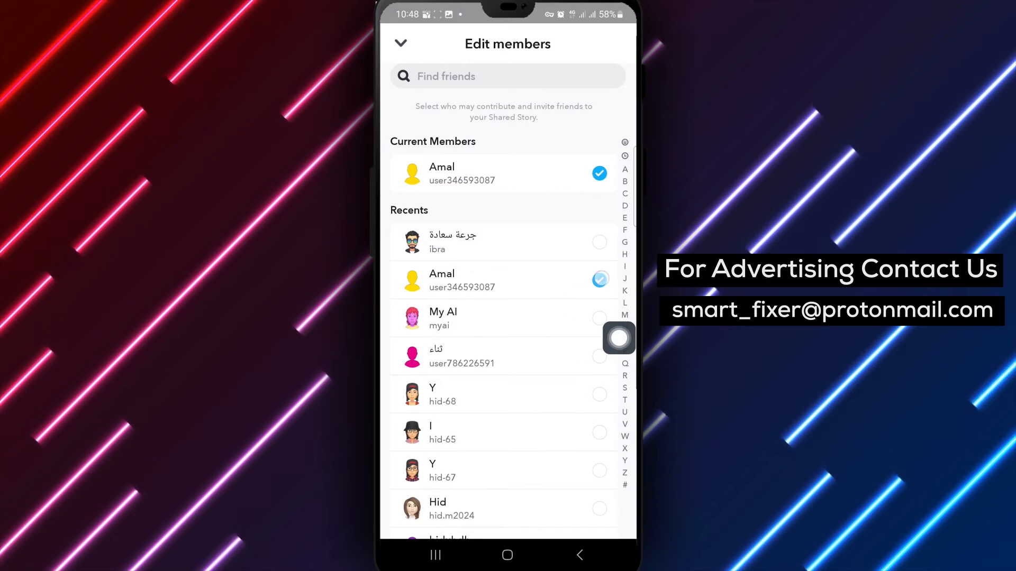
Uncheck Amal, save the Gggg member list, and return to the home screen
click(599, 280)
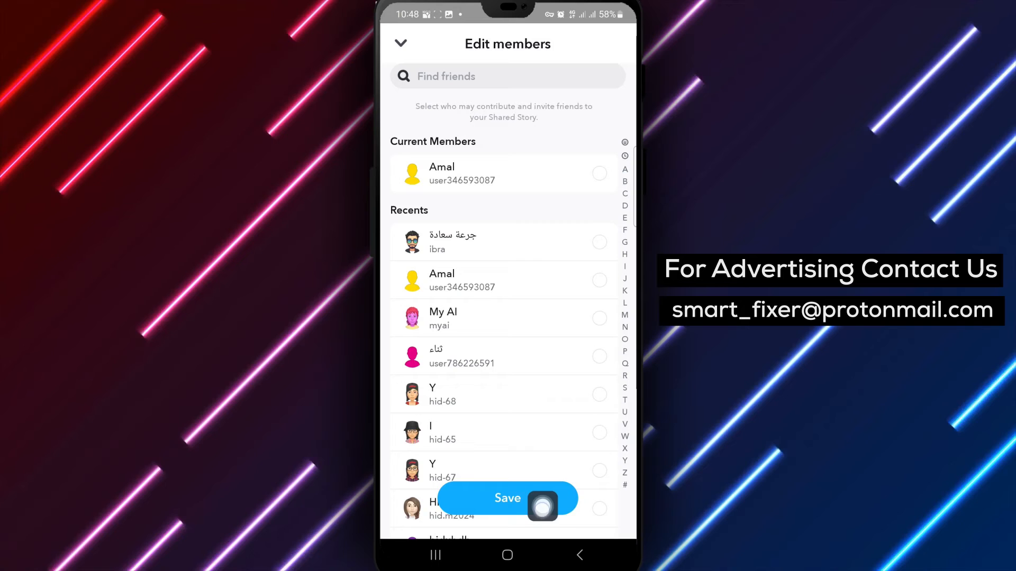
click(508, 498)
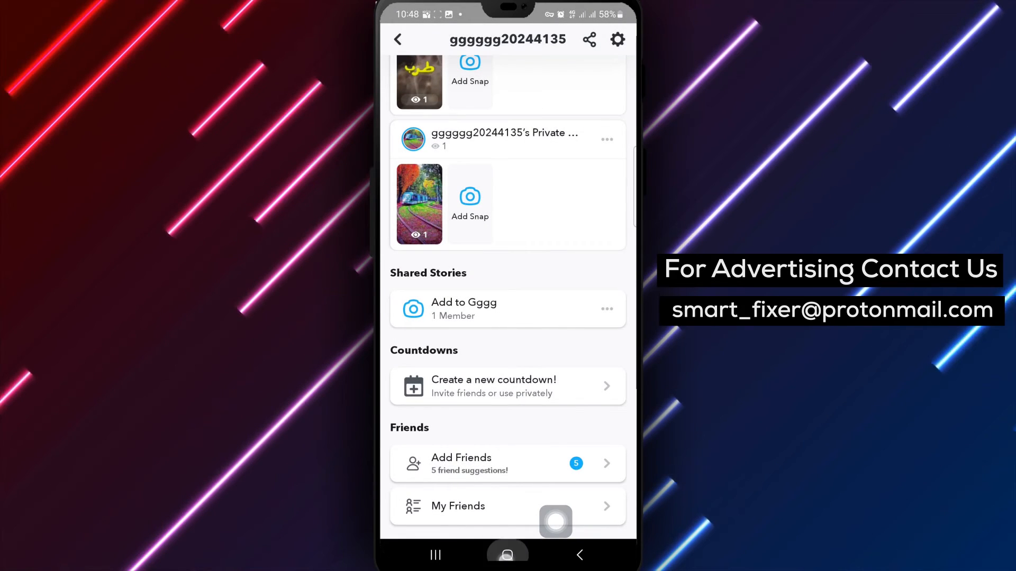
click(508, 555)
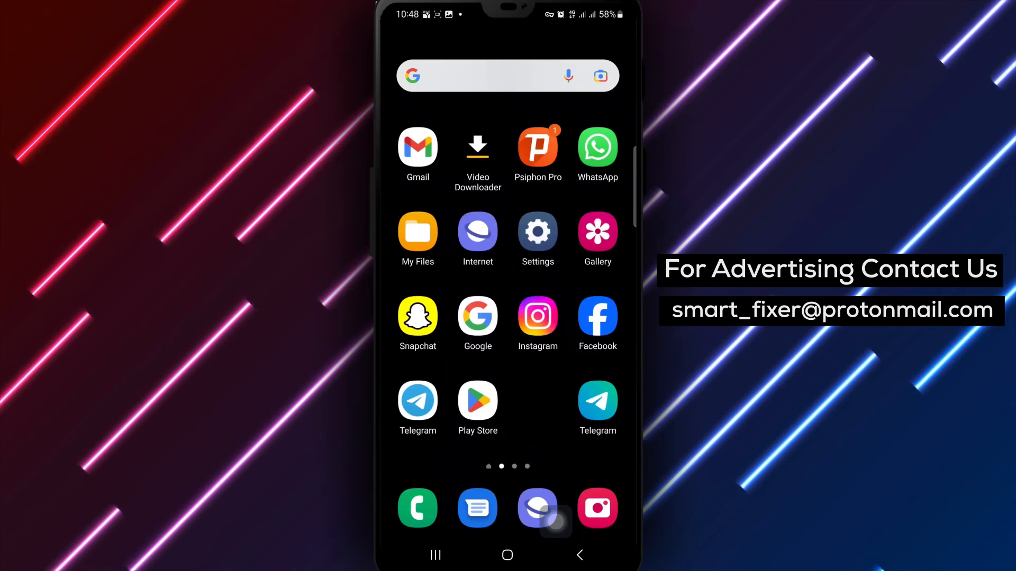